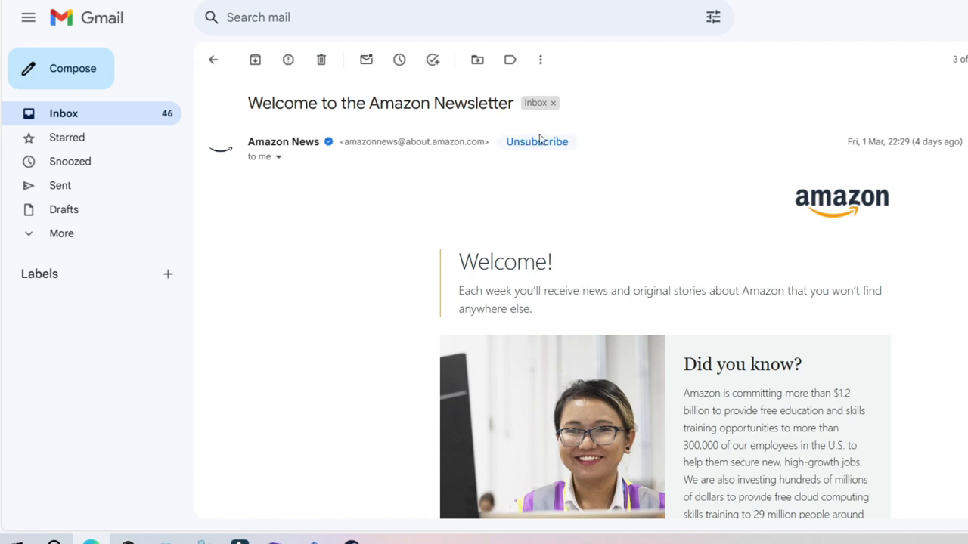
mouse_move(543, 154)
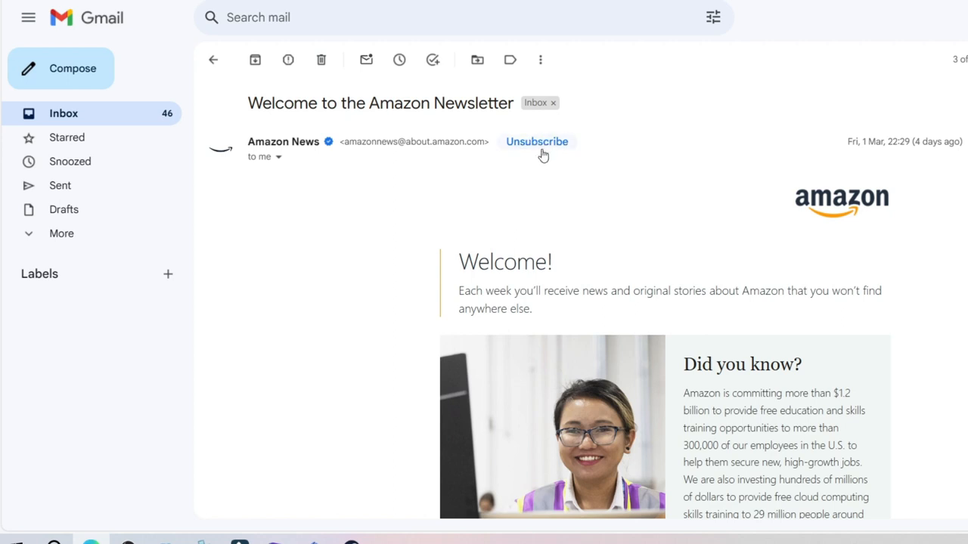
mouse_move(548, 150)
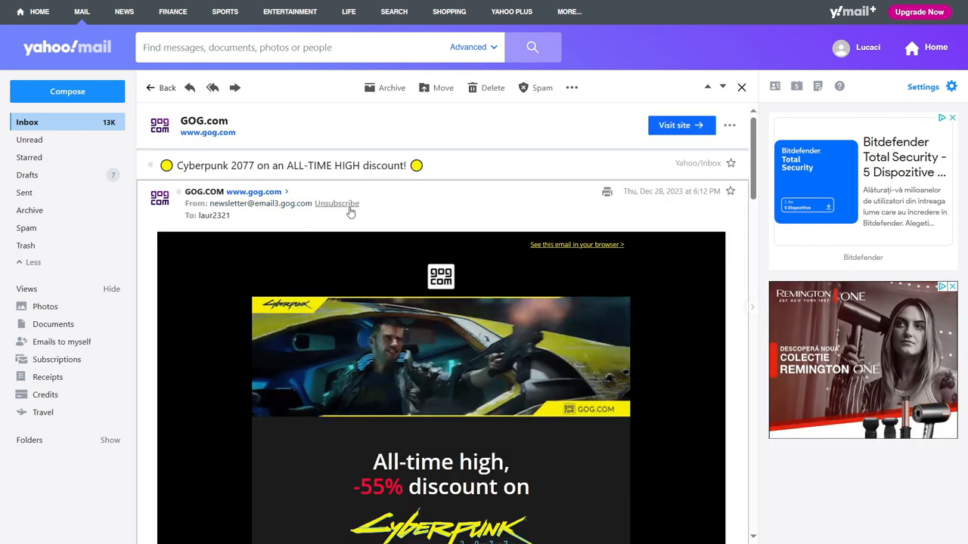
mouse_move(336, 203)
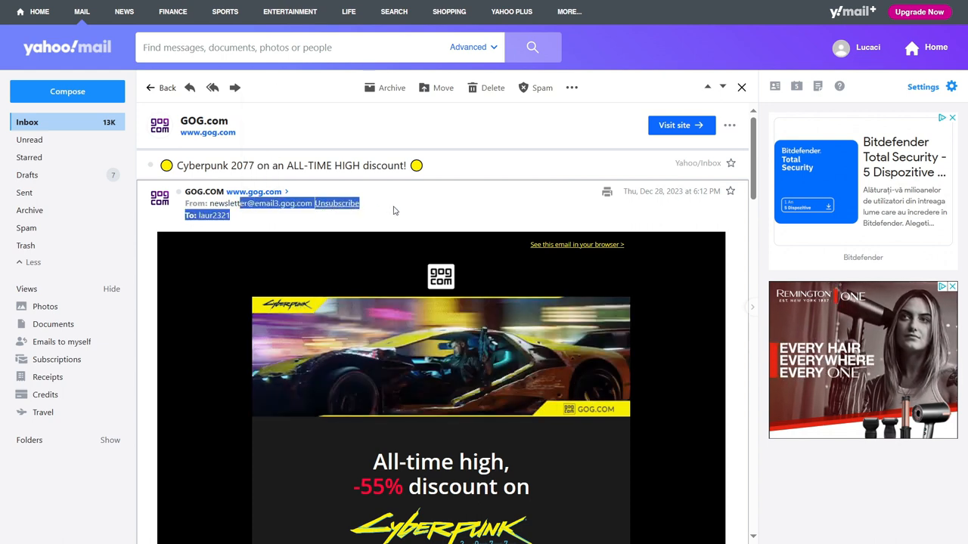
scroll("down", 3)
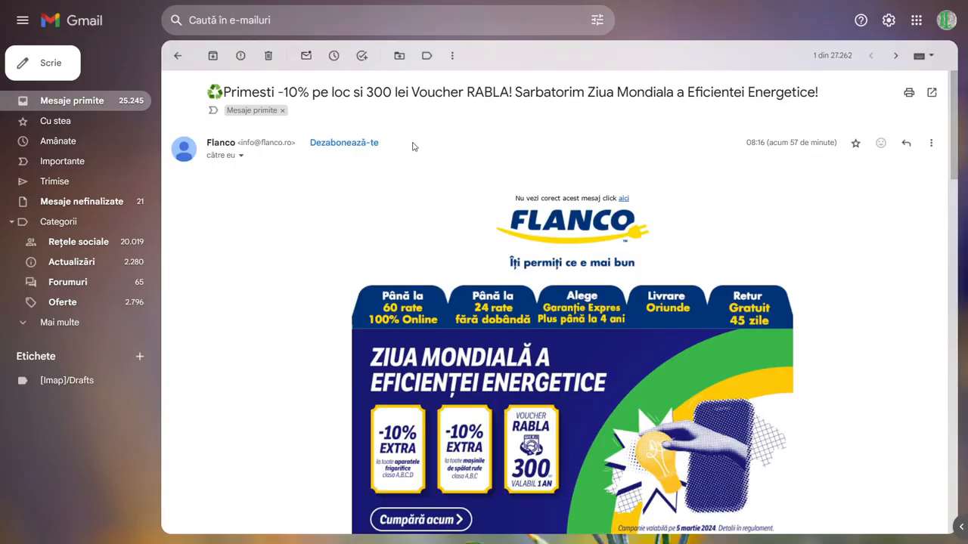
mouse_move(357, 151)
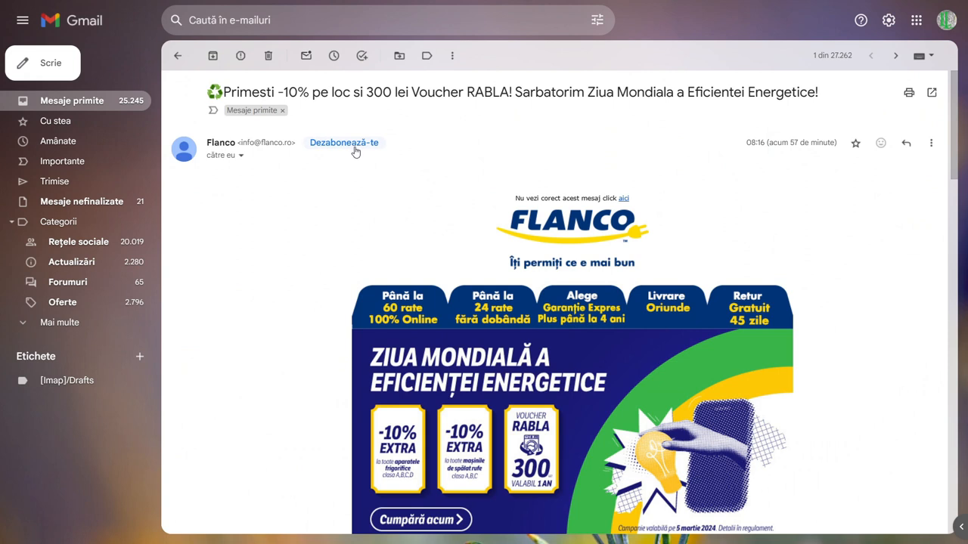
mouse_move(356, 151)
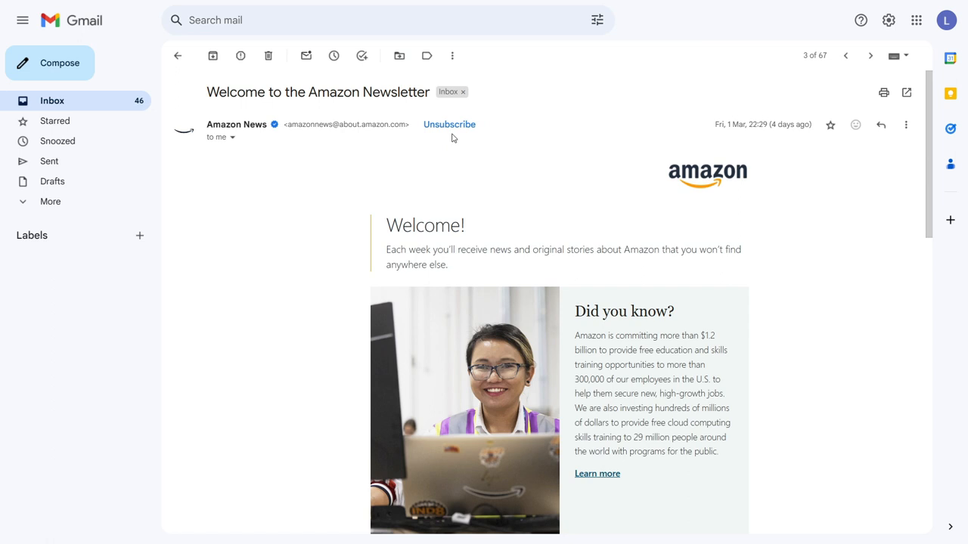
scroll("down", 3)
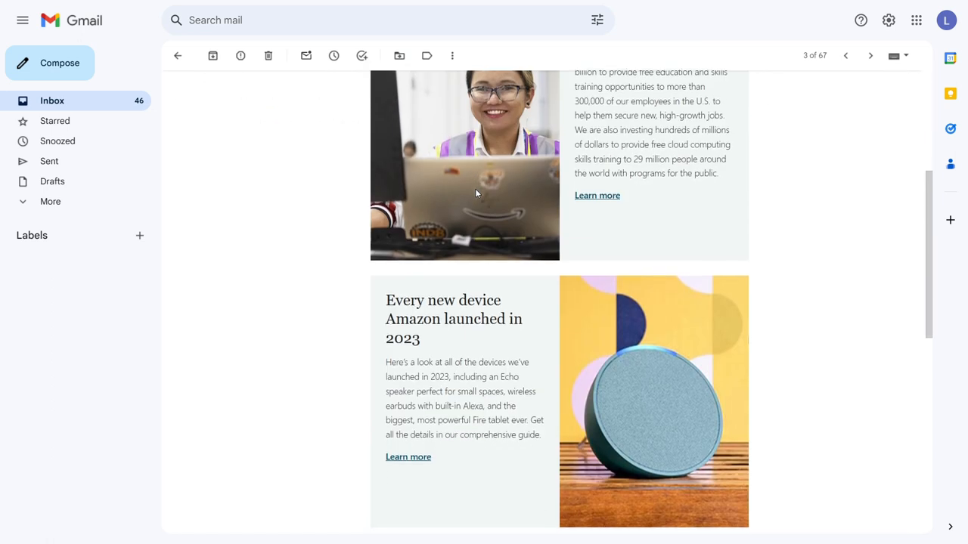
scroll("down", 3)
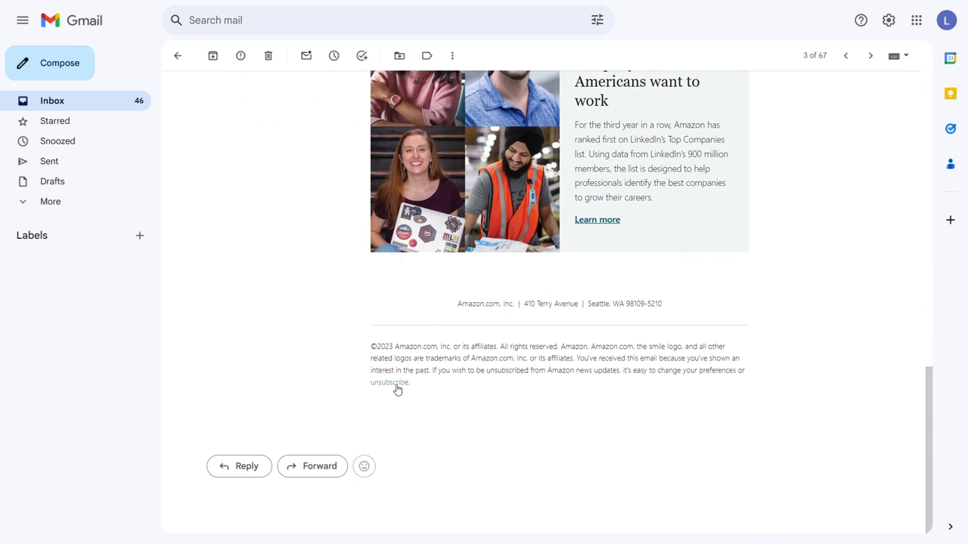
mouse_move(390, 386)
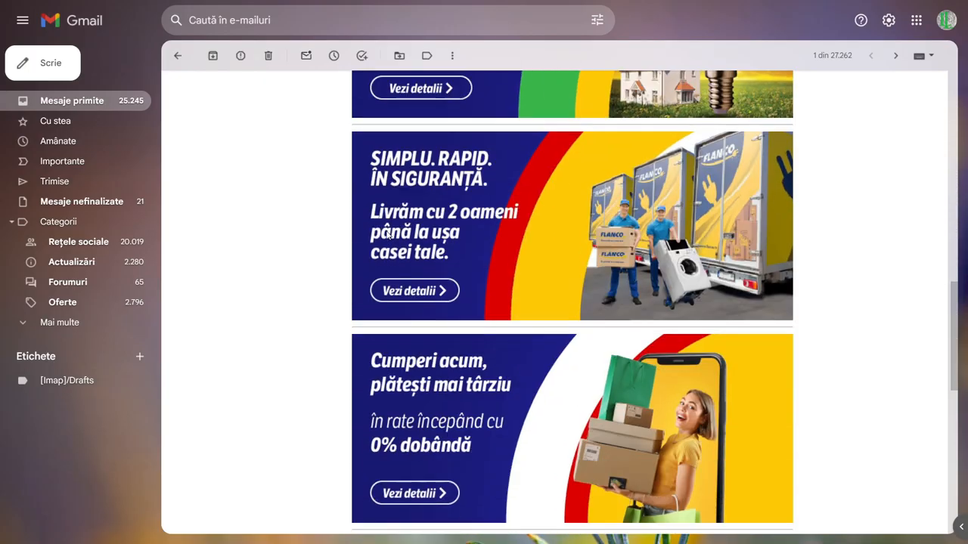
scroll("down", 3)
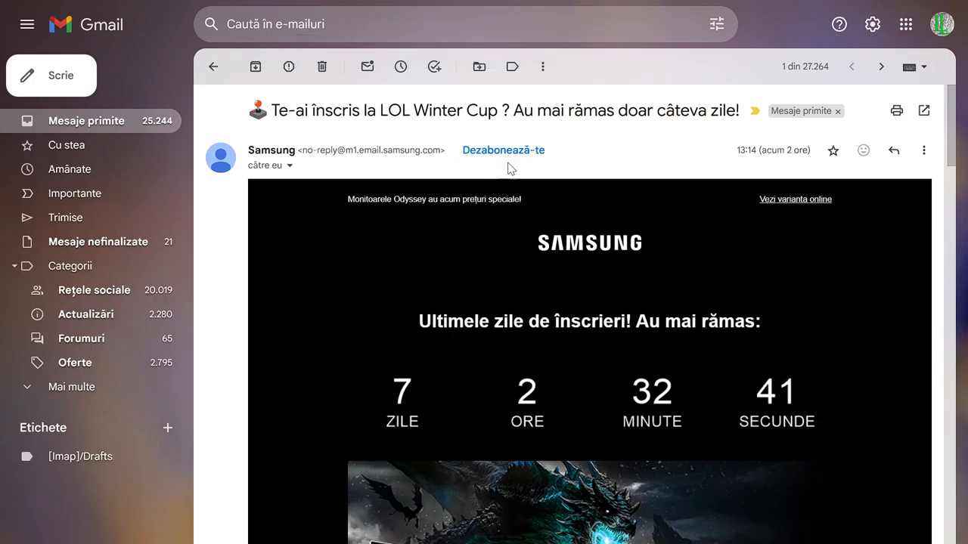
scroll("down", 3)
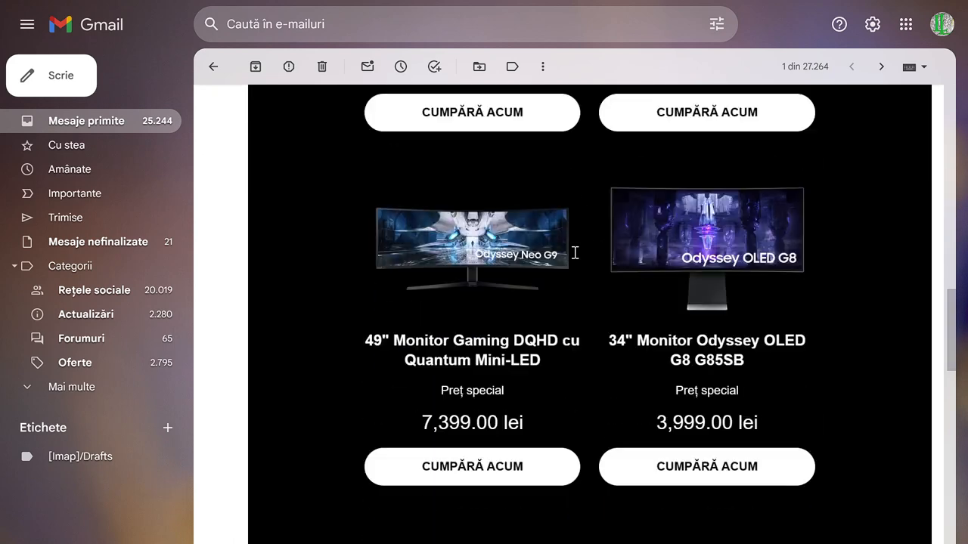
scroll("down", 3)
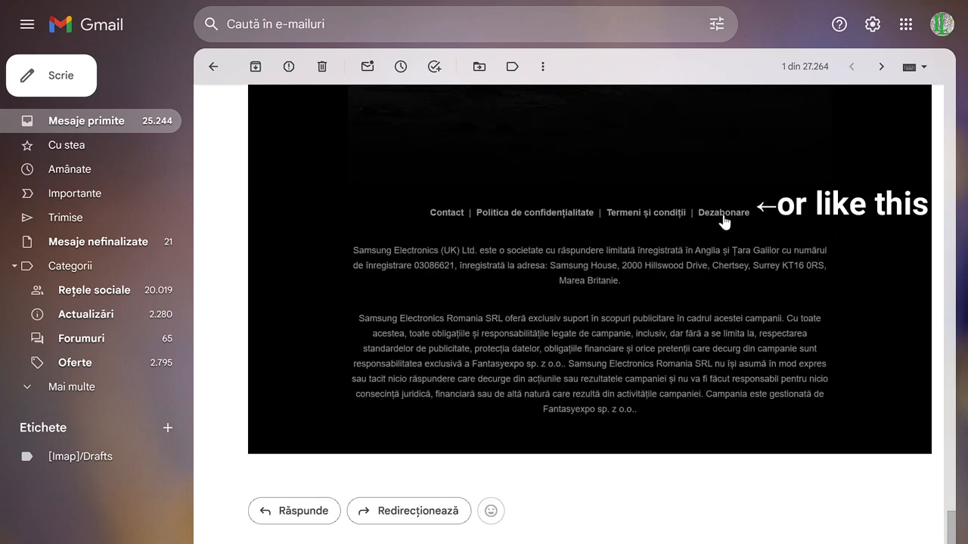